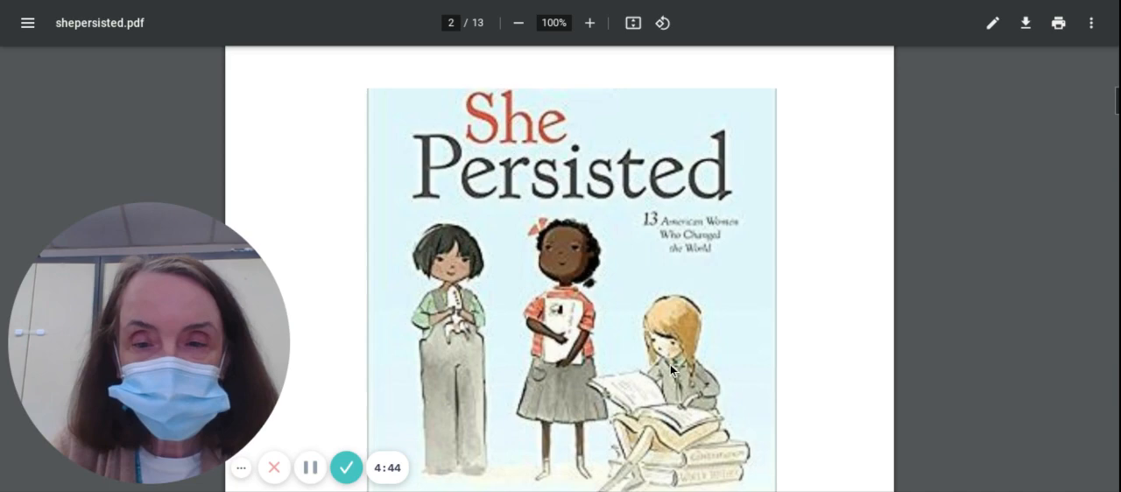
{"action": "scroll", "scroll_direction": "down", "scroll_amount": 3}
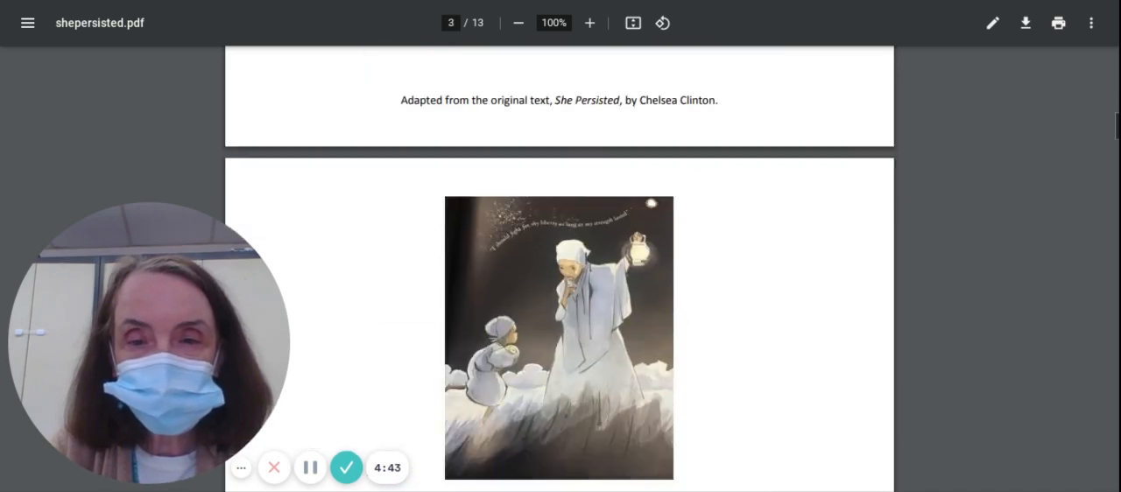
{"action": "scroll", "scroll_direction": "down", "scroll_amount": 3}
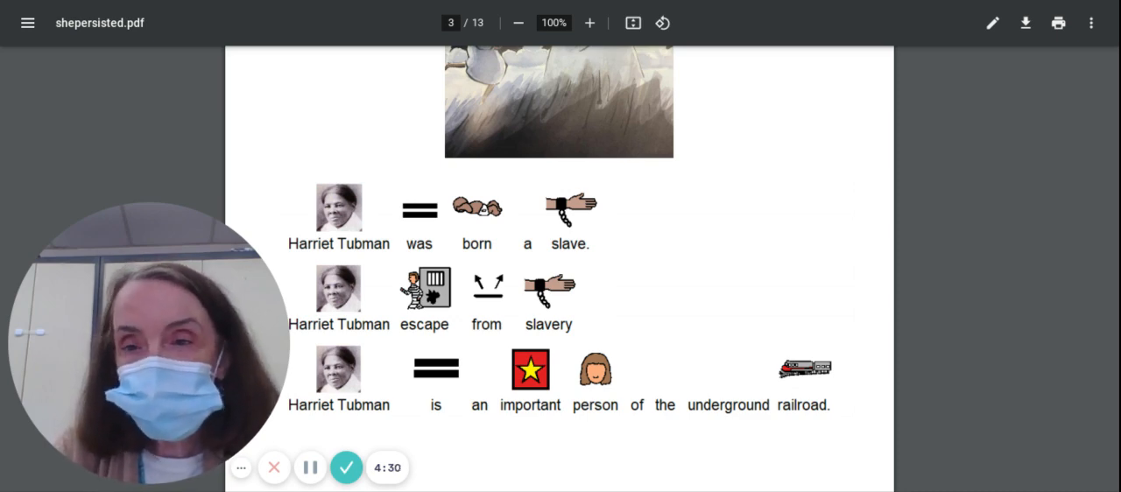
{"action": "scroll", "scroll_direction": "down", "scroll_amount": 3}
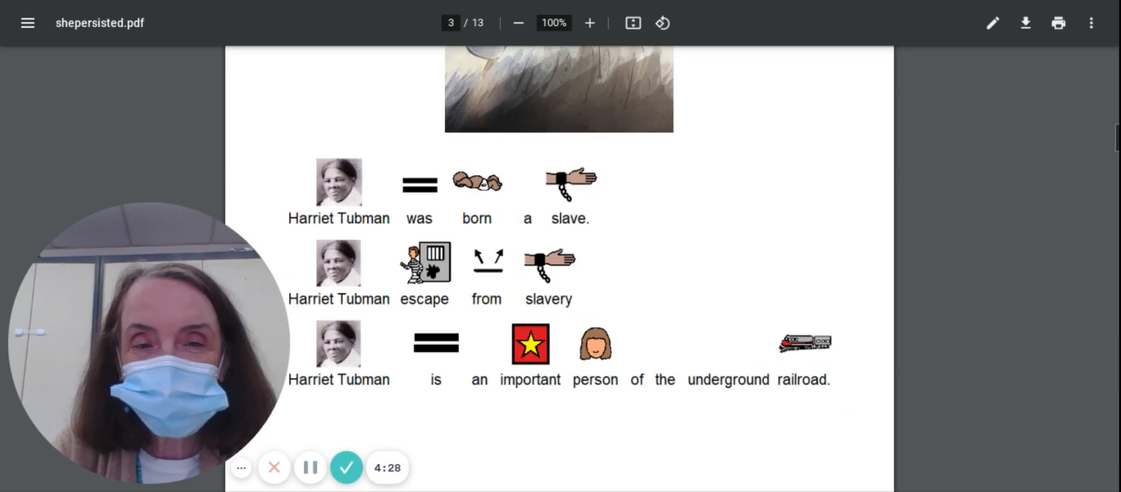
{"action": "scroll", "scroll_direction": "down", "scroll_amount": 3}
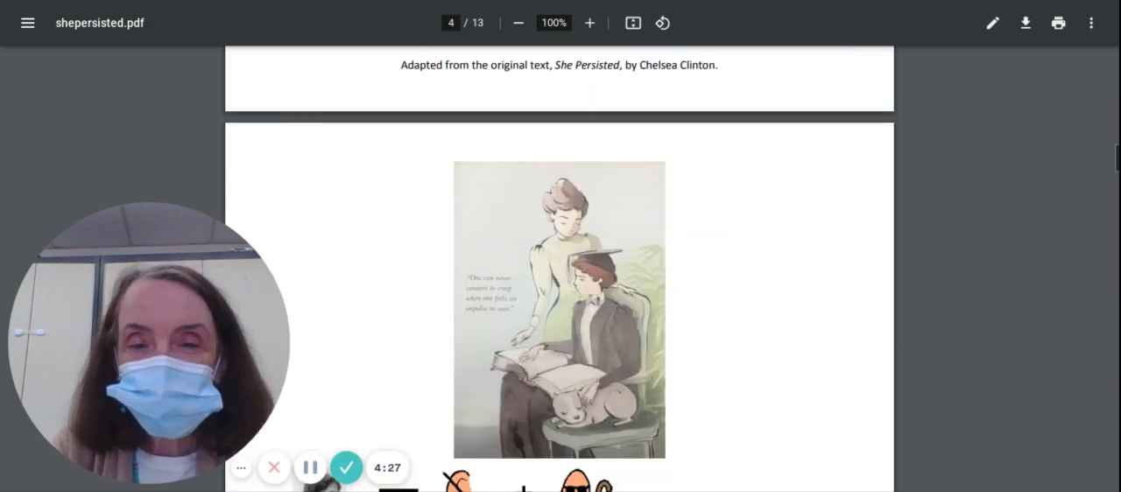
{"action": "scroll", "scroll_direction": "down", "scroll_amount": 3}
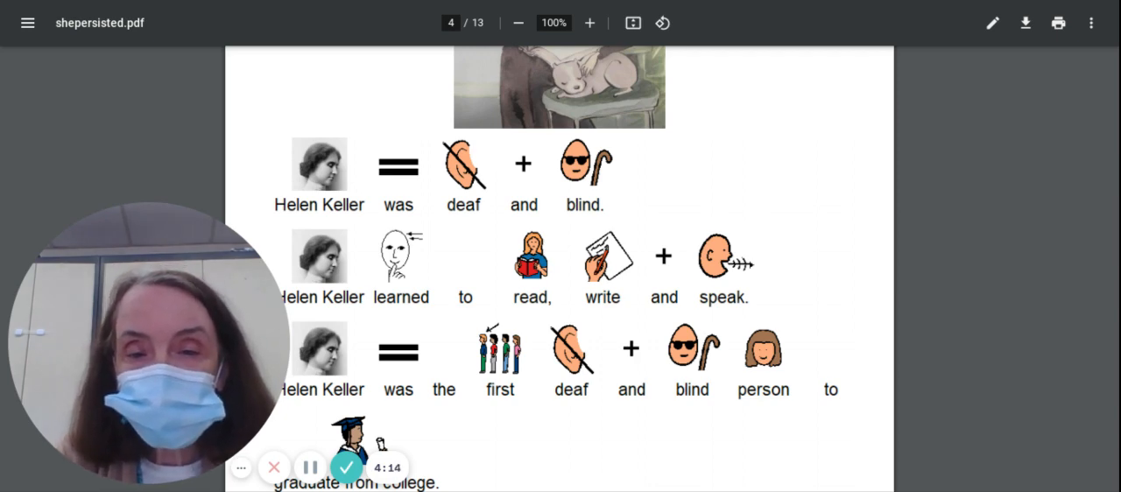
{"action": "scroll", "scroll_direction": "down", "scroll_amount": 3}
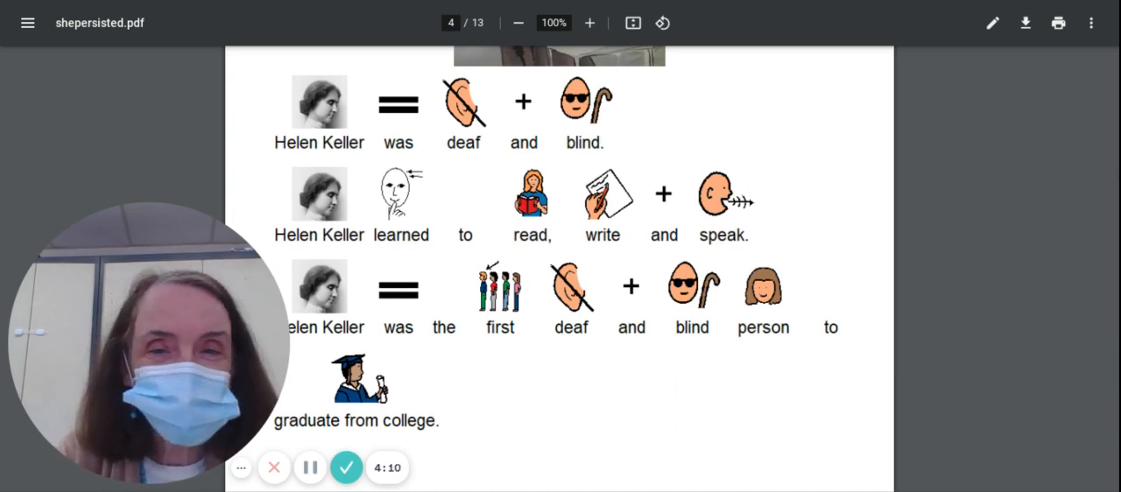
{"action": "scroll", "scroll_direction": "down", "scroll_amount": 3}
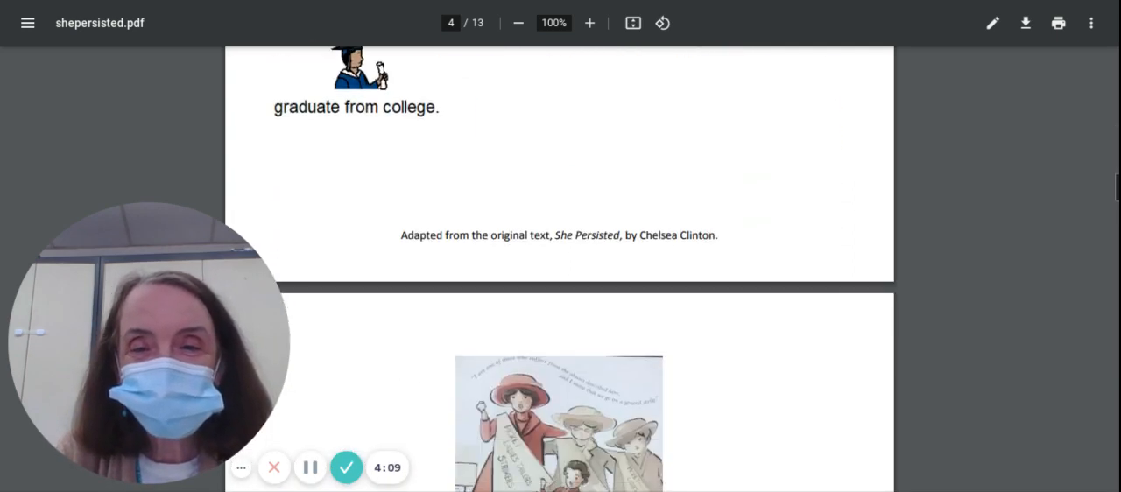
{"action": "scroll", "scroll_direction": "down", "scroll_amount": 3}
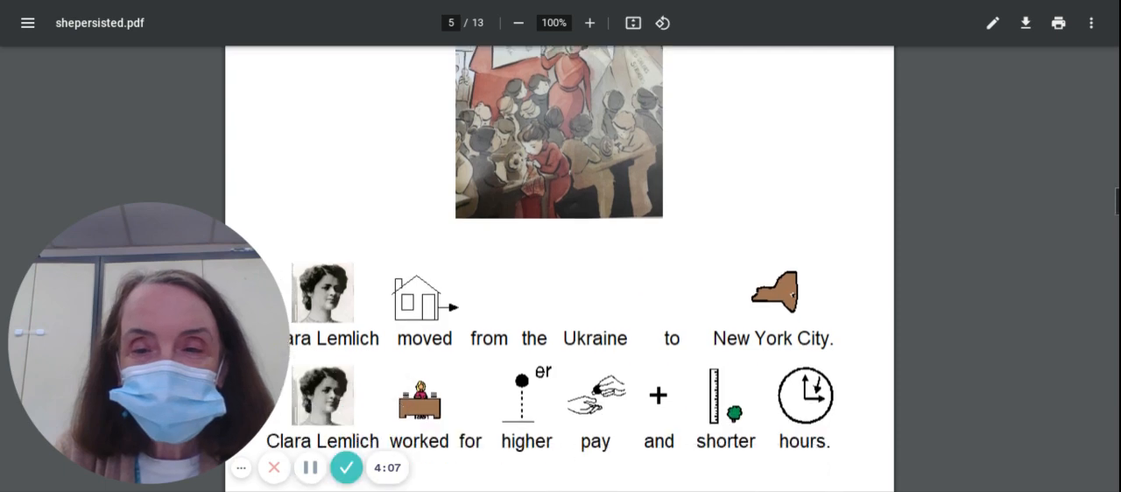
{"action": "scroll", "scroll_direction": "down", "scroll_amount": 3}
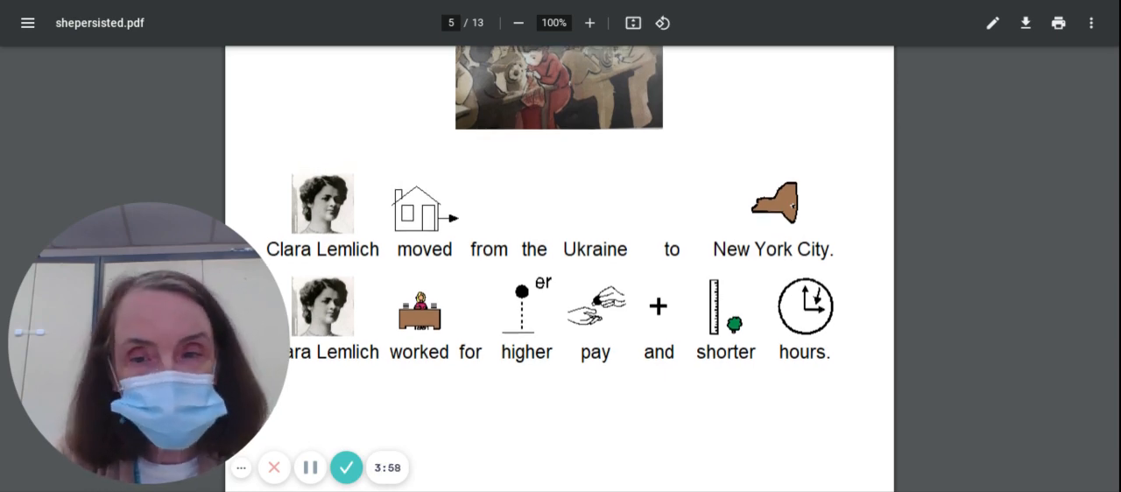
{"action": "scroll", "scroll_direction": "down", "scroll_amount": 3}
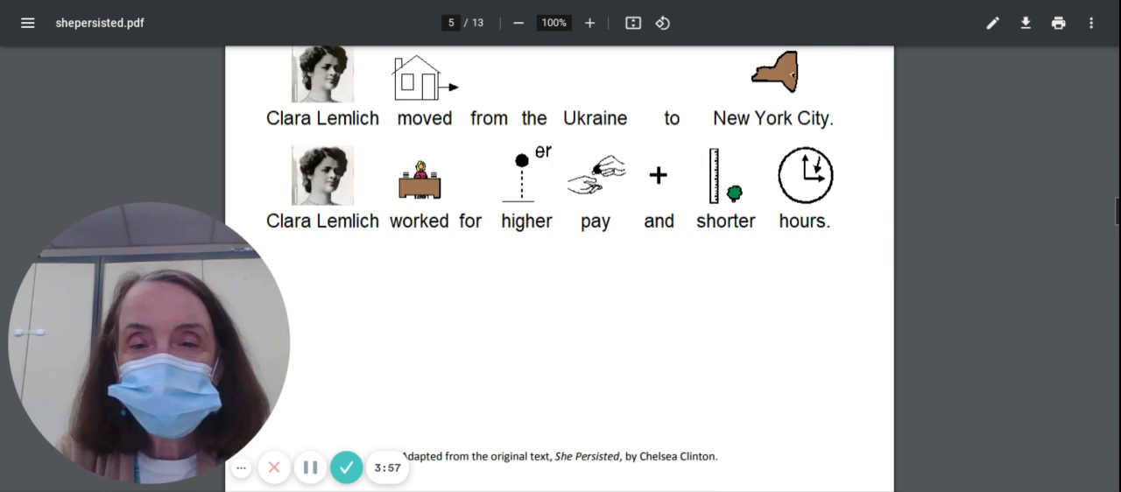
{"action": "scroll", "scroll_direction": "down", "scroll_amount": 3}
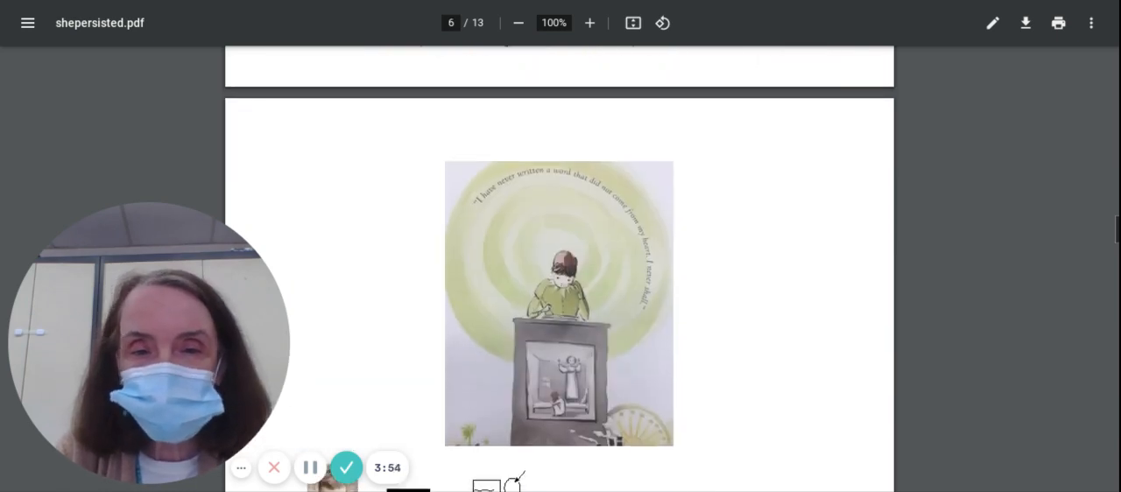
{"action": "scroll", "scroll_direction": "down", "scroll_amount": 3}
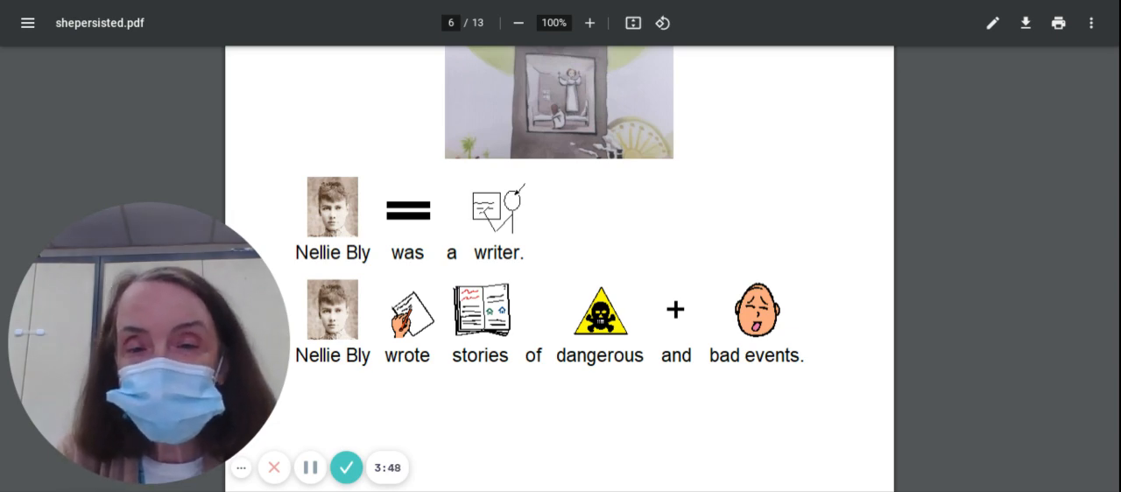
{"action": "scroll", "scroll_direction": "down", "scroll_amount": 3}
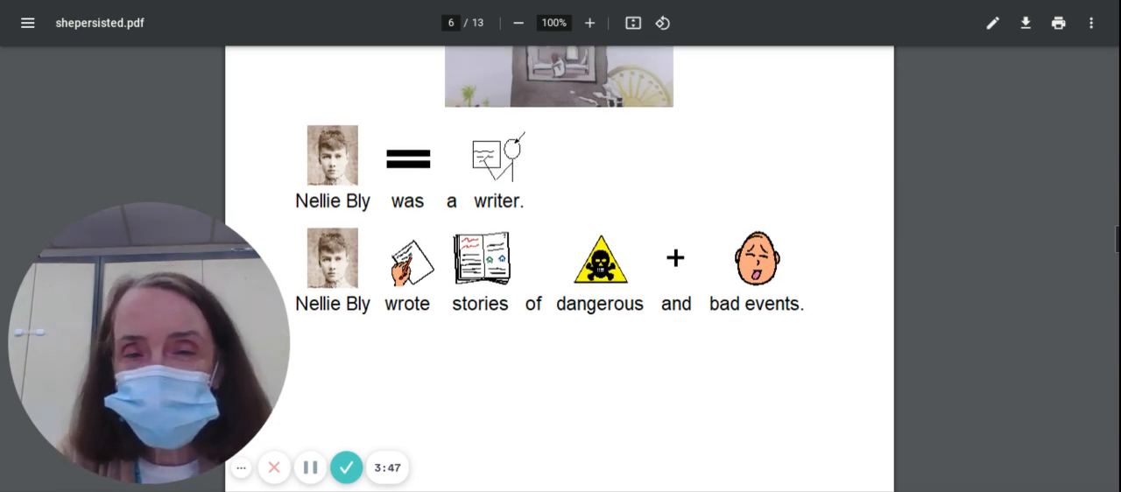
{"action": "scroll", "scroll_direction": "down", "scroll_amount": 3}
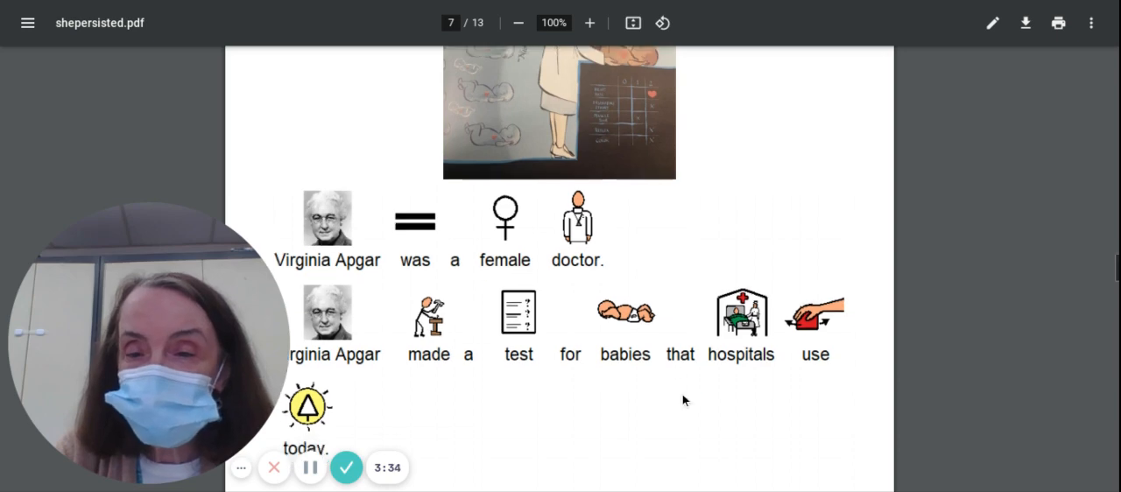
{"action": "scroll", "scroll_direction": "down", "scroll_amount": 3}
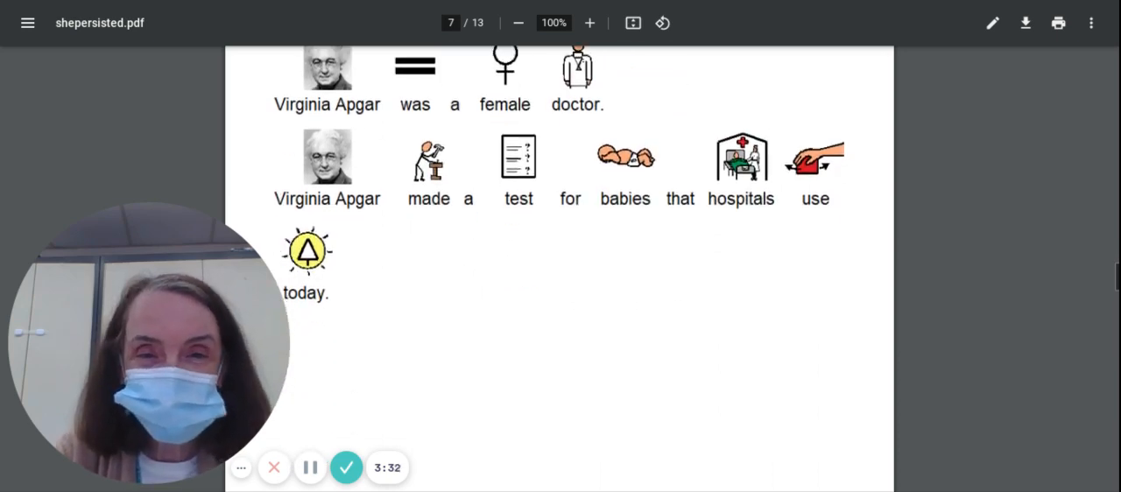
{"action": "scroll", "scroll_direction": "down", "scroll_amount": 3}
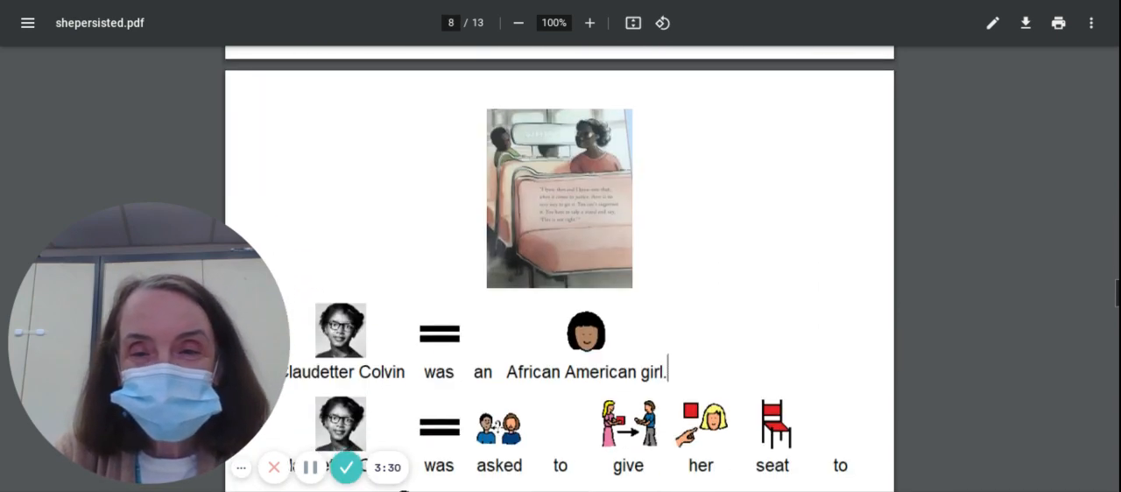
{"action": "scroll", "scroll_direction": "down", "scroll_amount": 3}
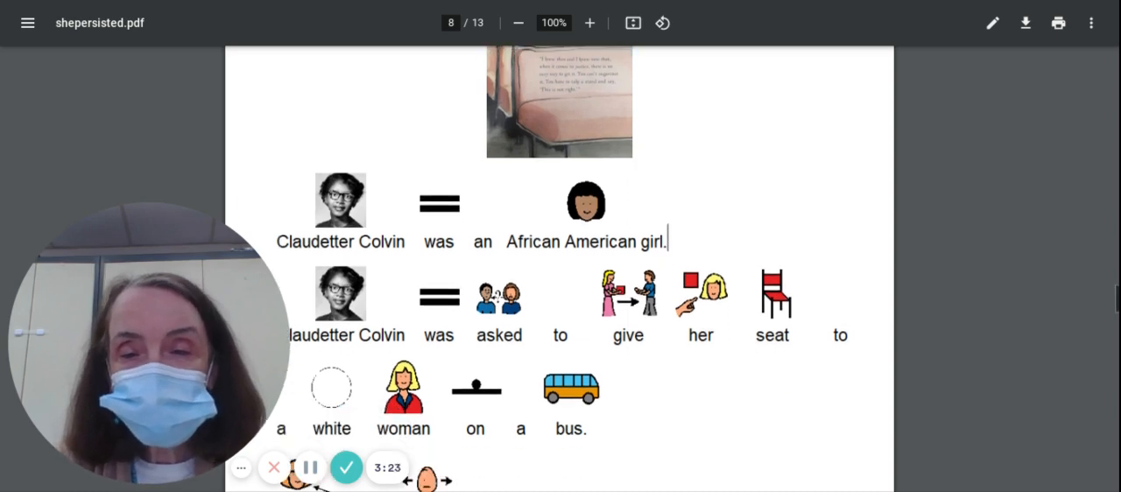
{"action": "scroll", "scroll_direction": "down", "scroll_amount": 3}
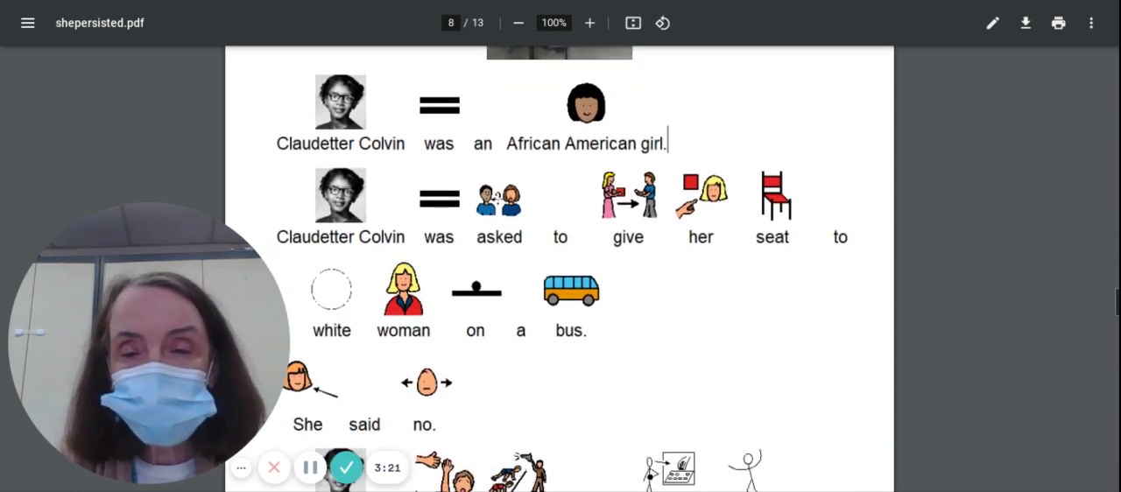
{"action": "scroll", "scroll_direction": "down", "scroll_amount": 3}
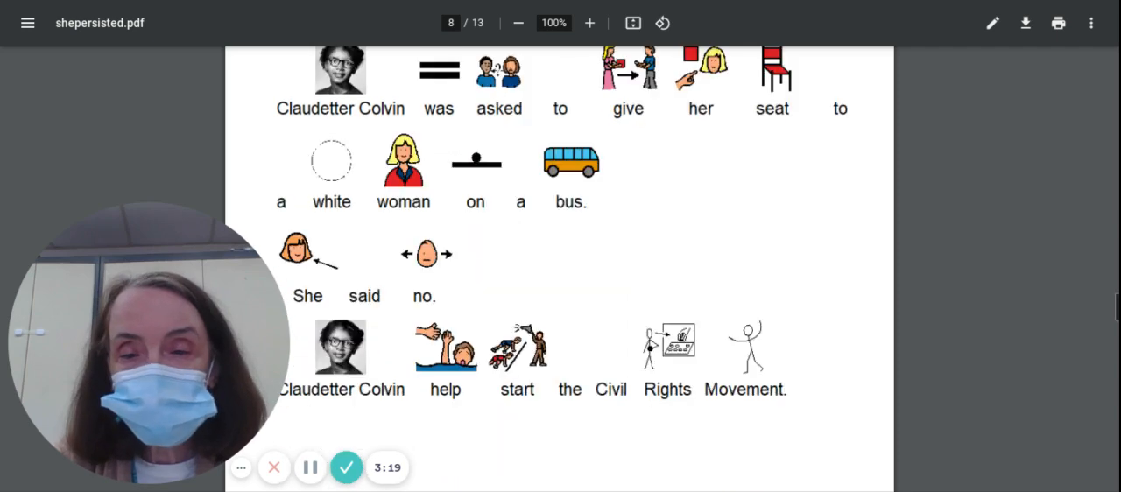
{"action": "scroll", "scroll_direction": "down", "scroll_amount": 3}
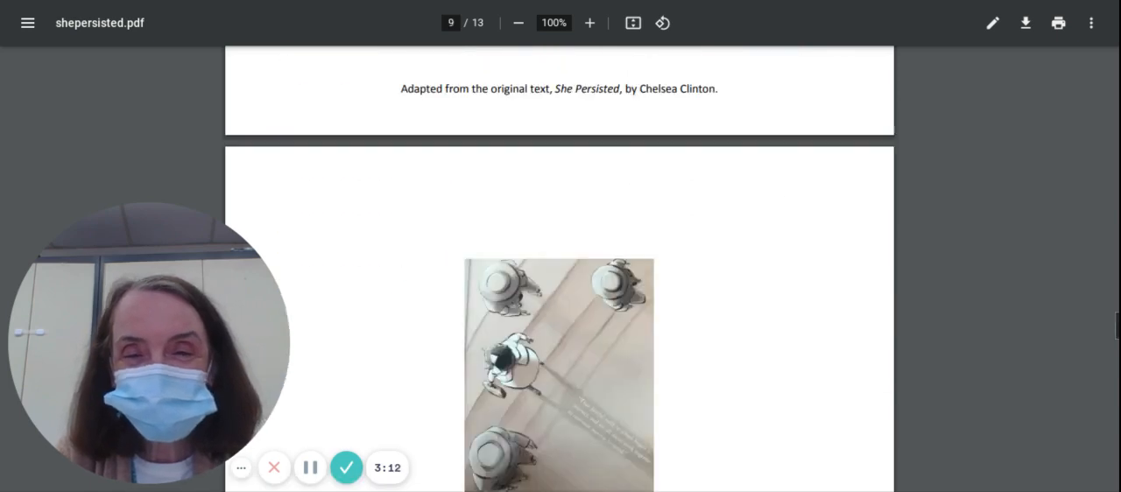
{"action": "scroll", "scroll_direction": "down", "scroll_amount": 3}
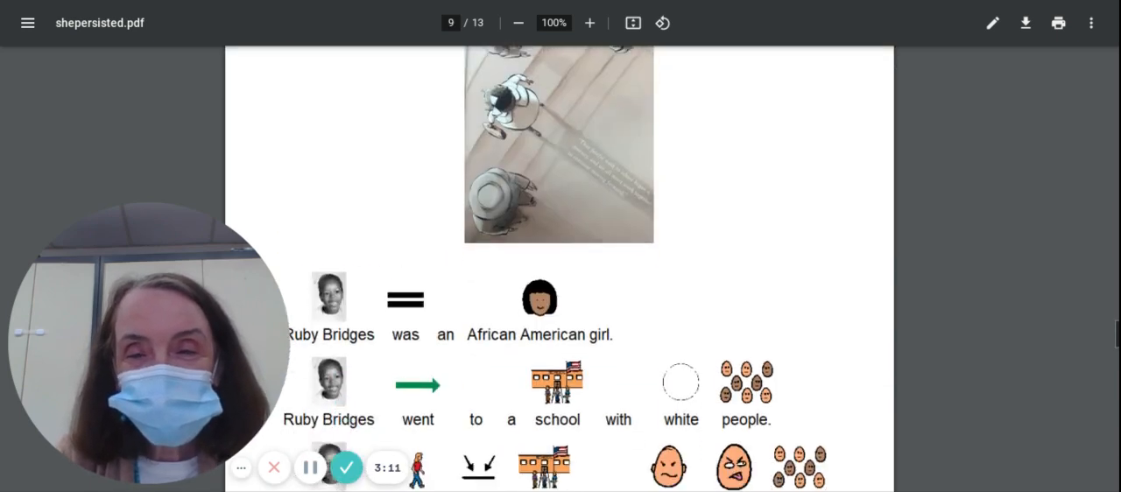
{"action": "scroll", "scroll_direction": "down", "scroll_amount": 3}
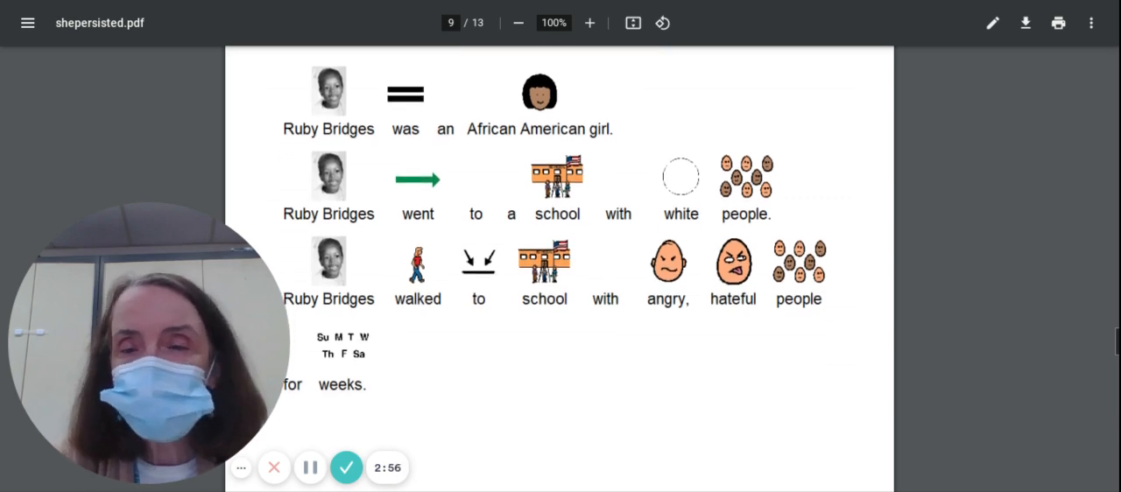
{"action": "scroll", "scroll_direction": "down", "scroll_amount": 3}
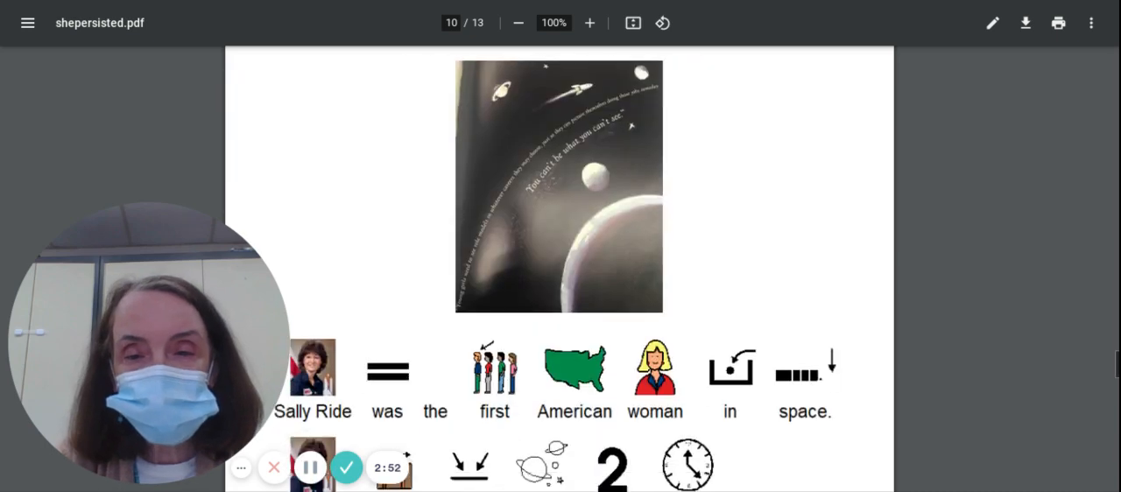
{"action": "scroll", "scroll_direction": "down", "scroll_amount": 3}
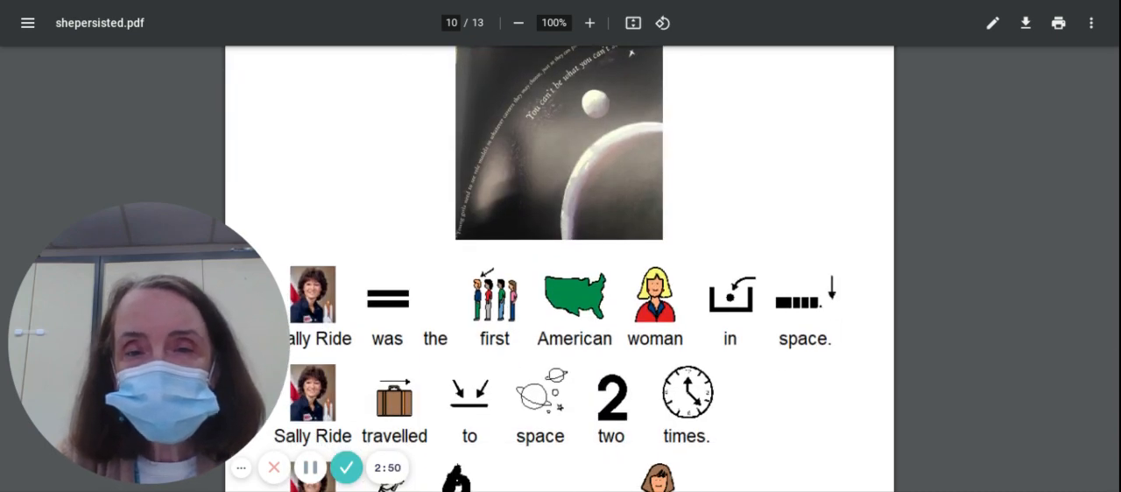
{"action": "scroll", "scroll_direction": "down", "scroll_amount": 3}
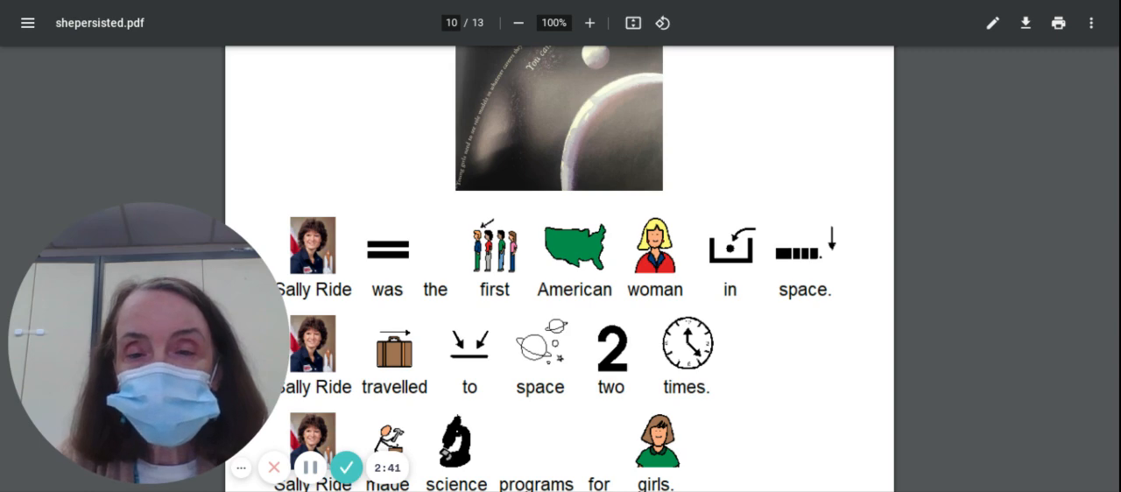
{"action": "scroll", "scroll_direction": "down", "scroll_amount": 3}
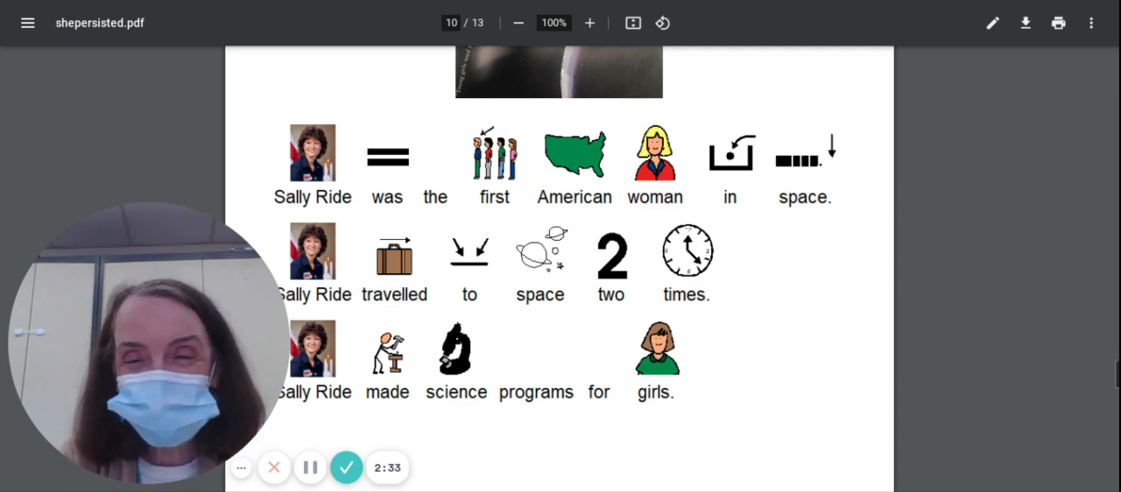
{"action": "scroll", "scroll_direction": "down", "scroll_amount": 3}
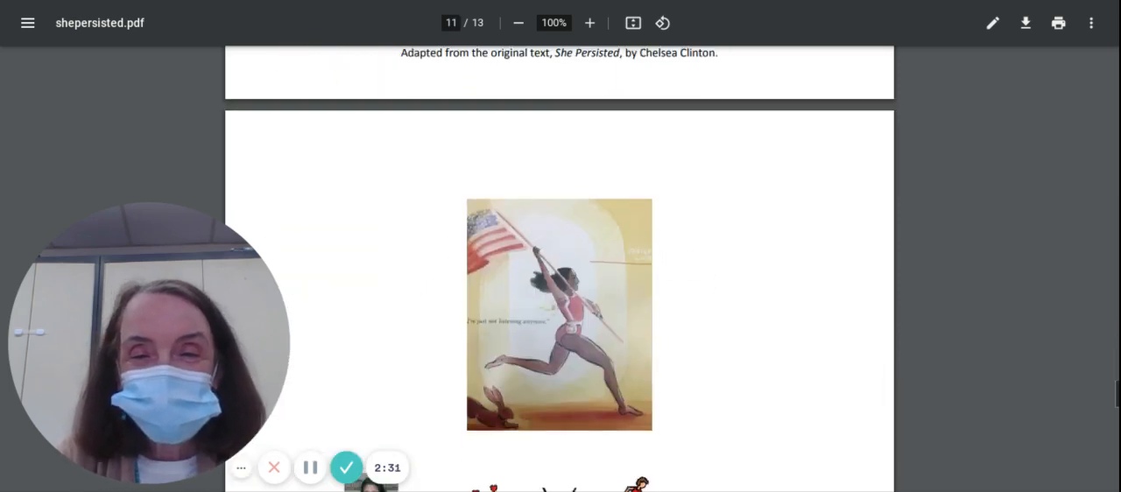
{"action": "scroll", "scroll_direction": "down", "scroll_amount": 3}
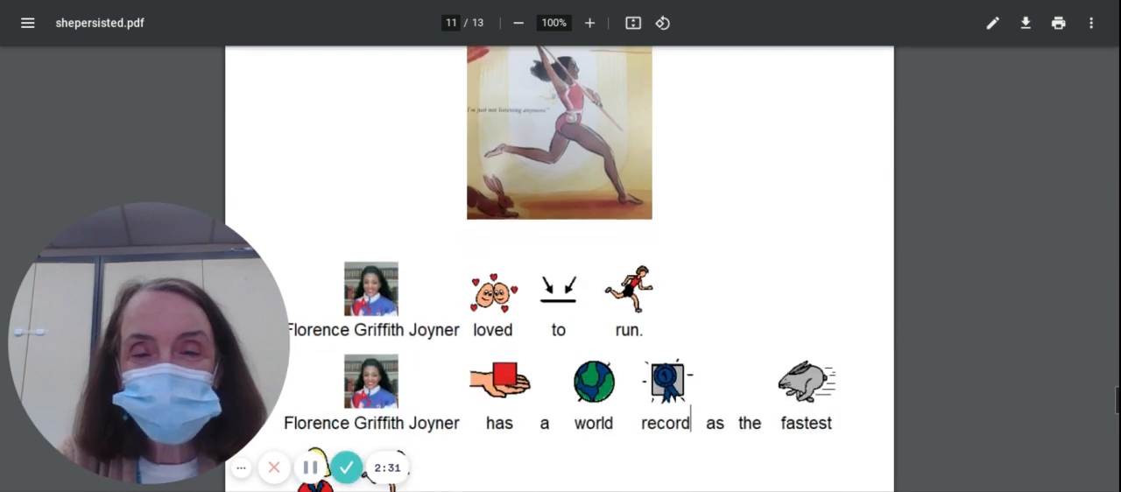
{"action": "scroll", "scroll_direction": "down", "scroll_amount": 3}
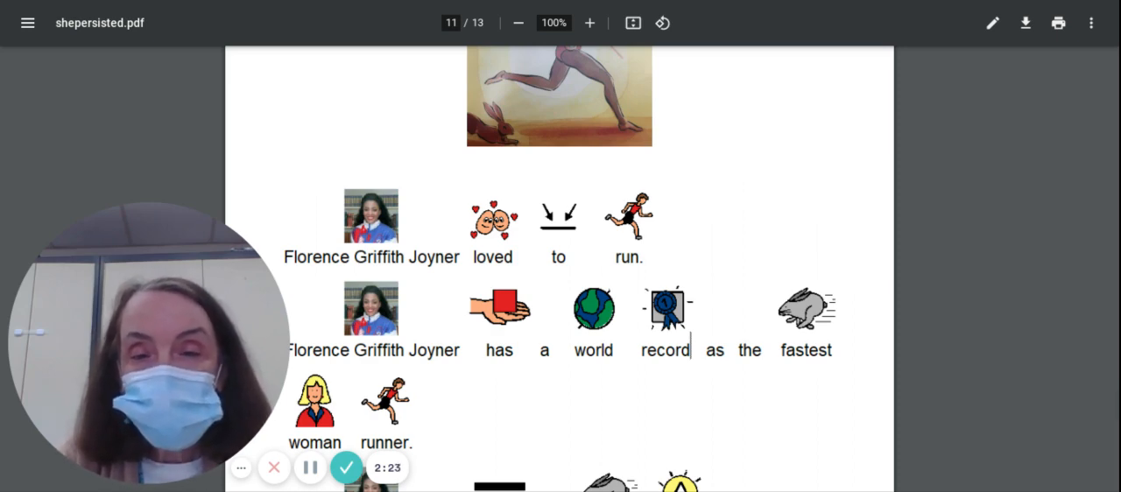
{"action": "scroll", "scroll_direction": "down", "scroll_amount": 3}
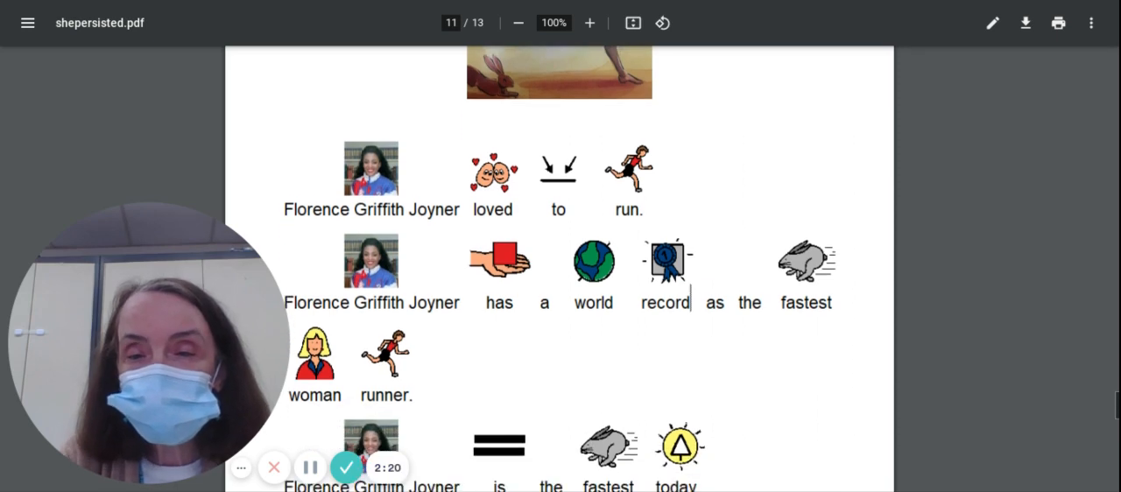
{"action": "scroll", "scroll_direction": "down", "scroll_amount": 3}
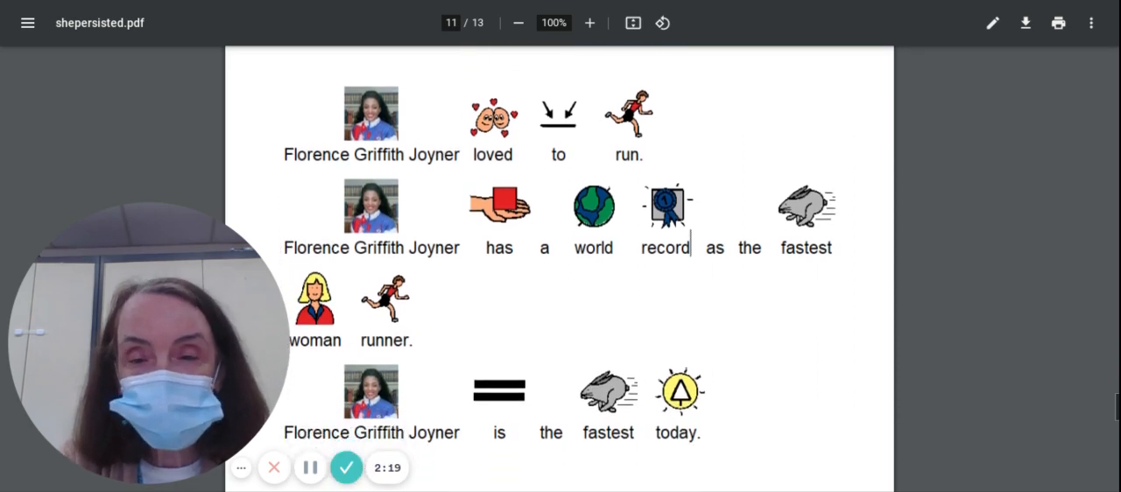
{"action": "scroll", "scroll_direction": "down", "scroll_amount": 3}
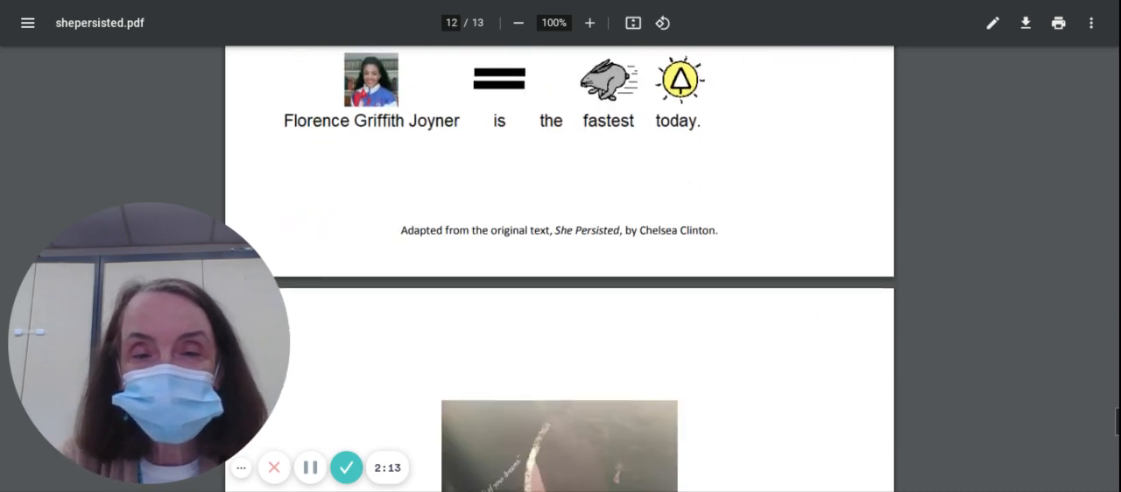
{"action": "scroll", "scroll_direction": "down", "scroll_amount": 3}
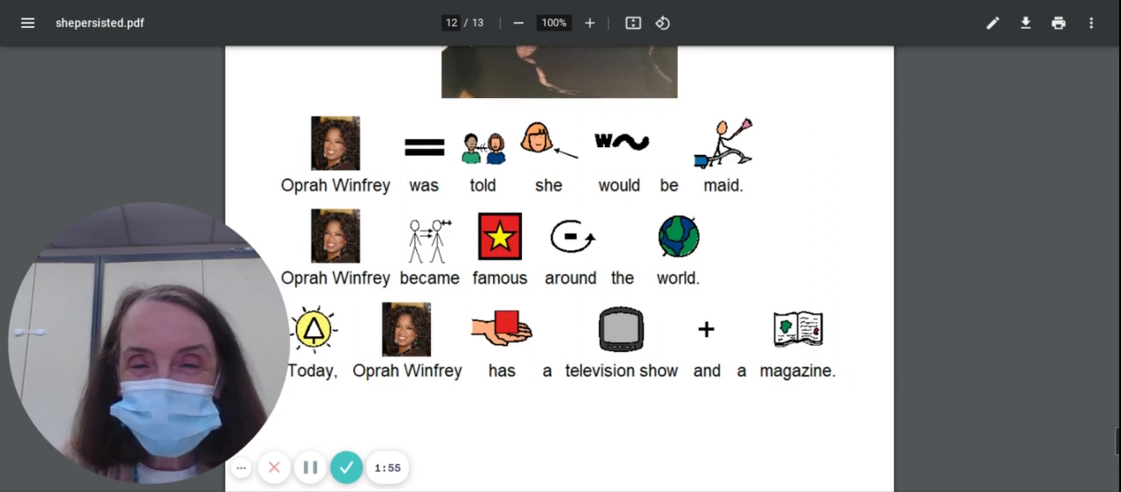
{"action": "scroll", "scroll_direction": "down", "scroll_amount": 3}
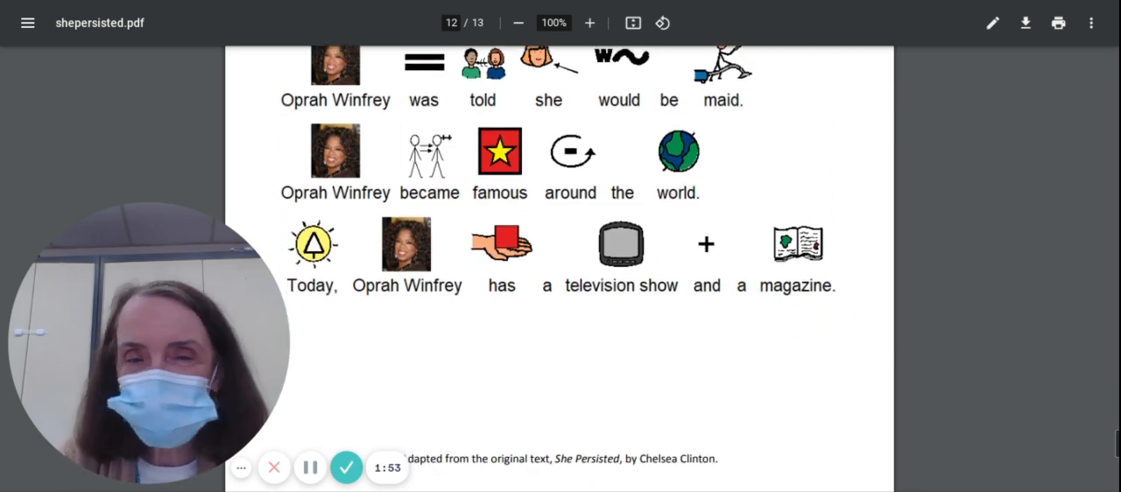